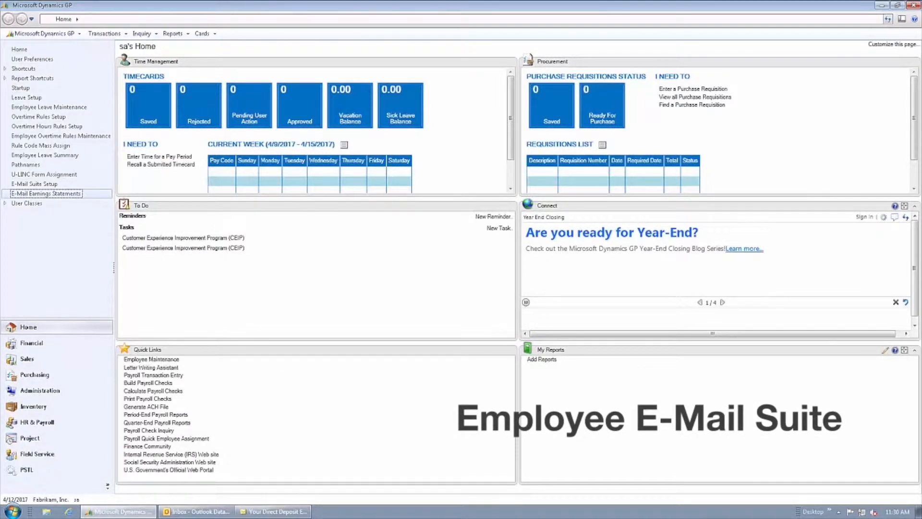
Bring up the E-Mail Suite Setup window from the home page navigation list.
left_click(722, 301)
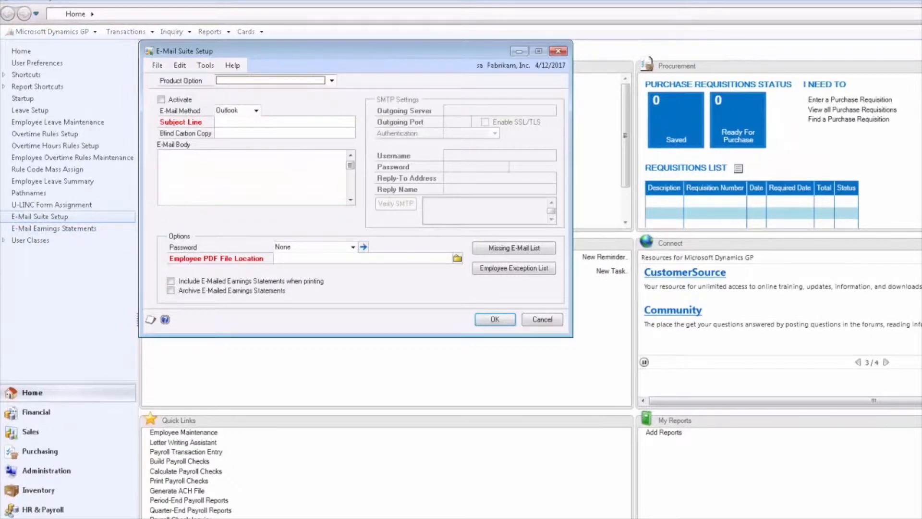
Configure the E-Mail Earnings Statements product to send through SMTP.
left_click(331, 81)
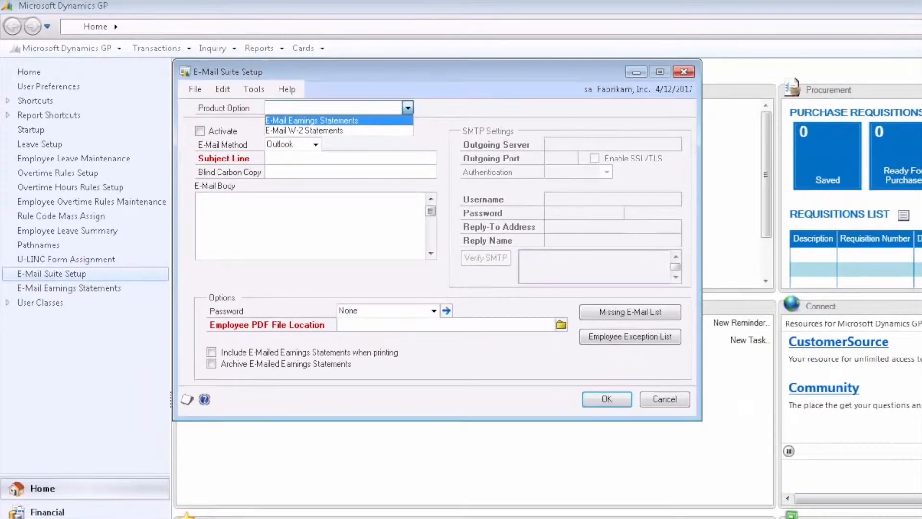
left_click(313, 120)
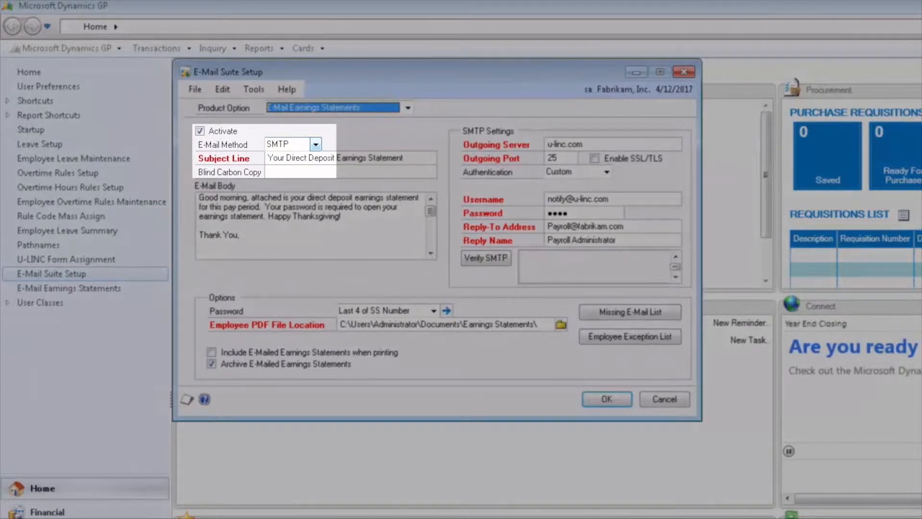
left_click(315, 144)
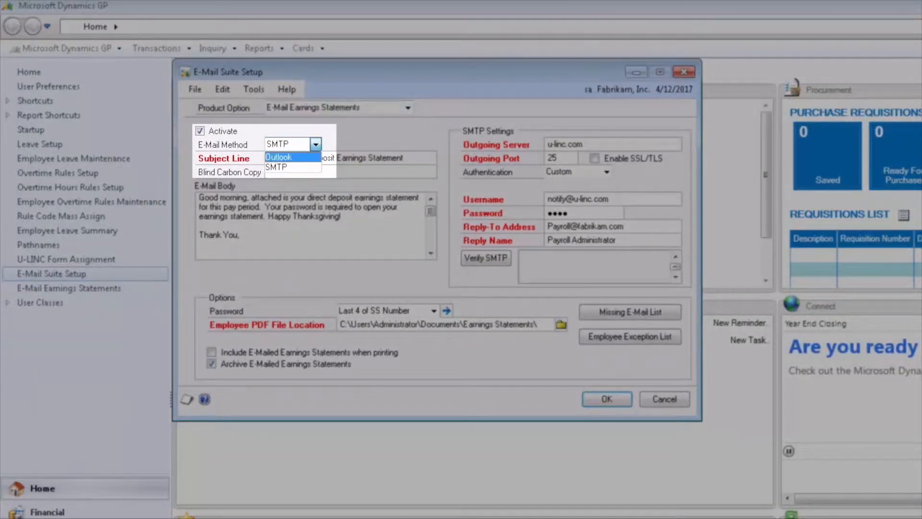
mouse_move(277, 167)
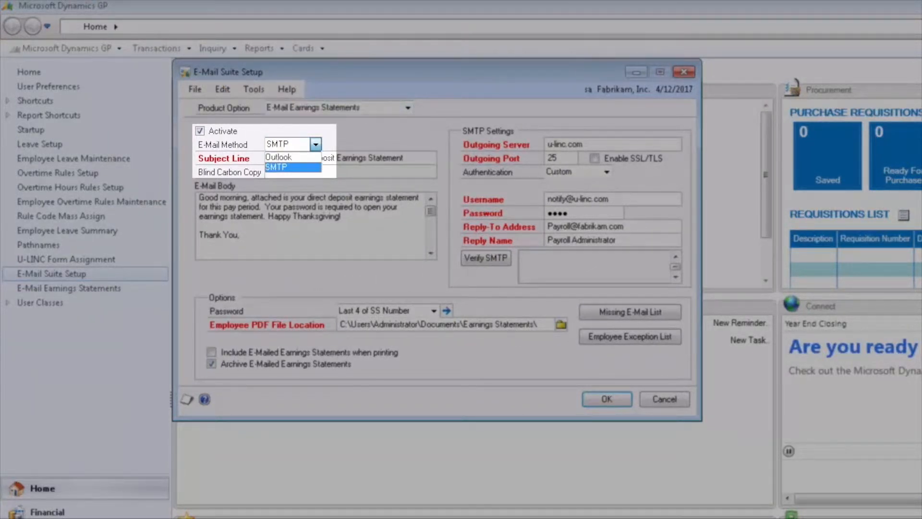
left_click(275, 167)
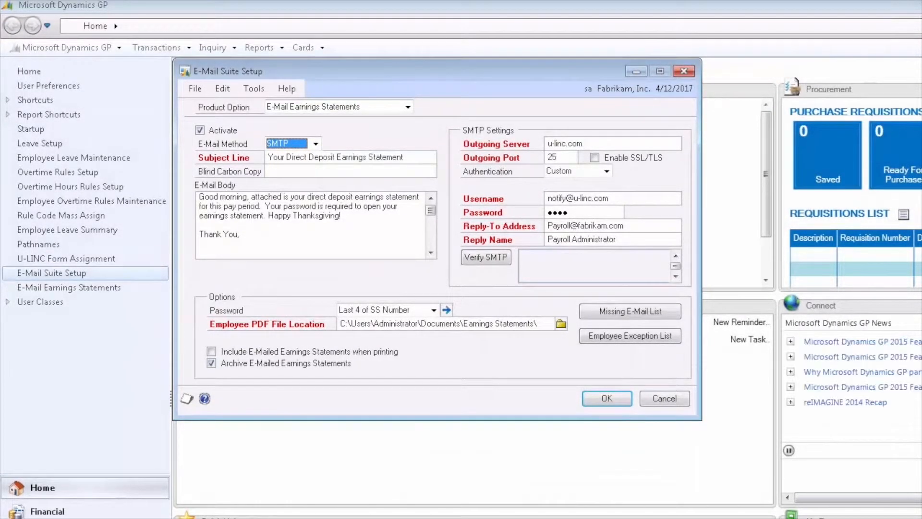
left_click(315, 226)
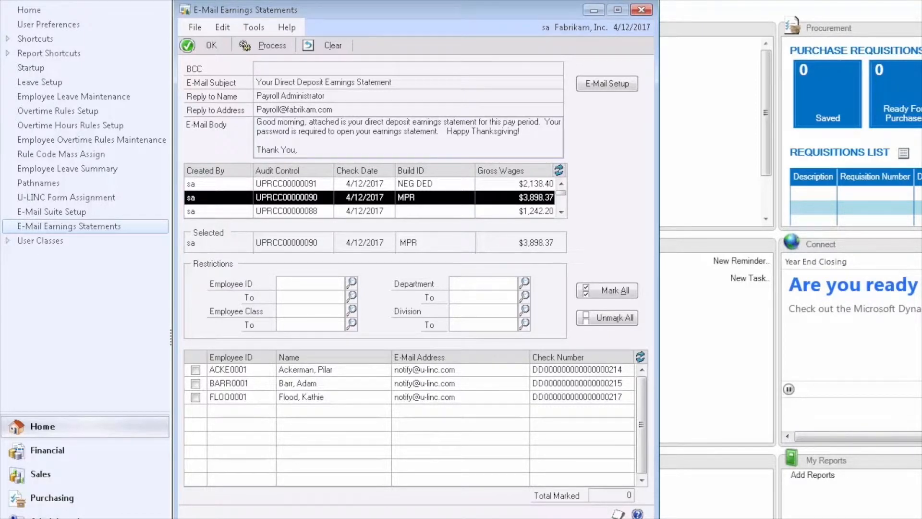
Process the e-mailing of earnings statements for the selected payroll run.
left_click(606, 290)
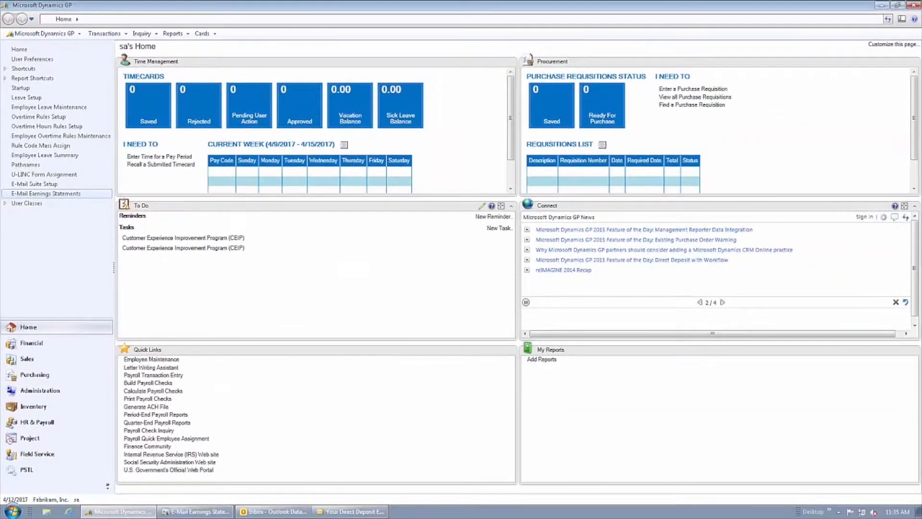
mouse_move(349, 510)
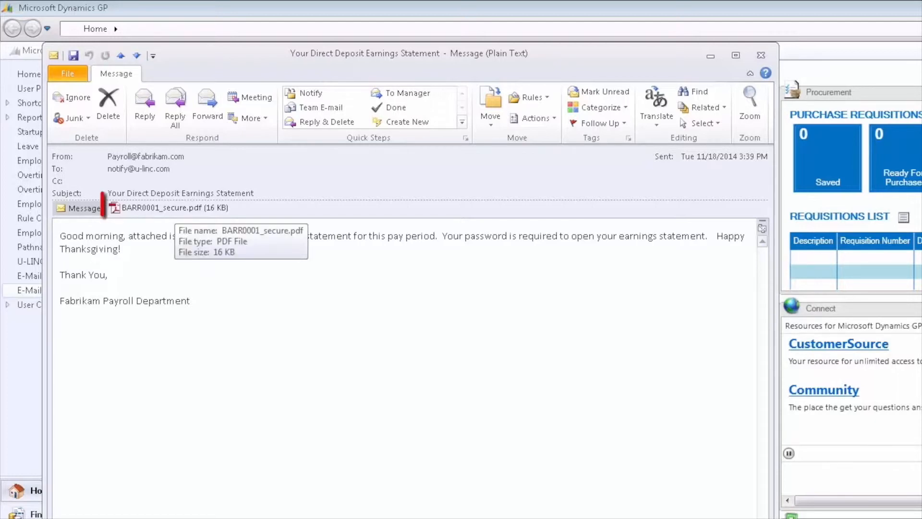
Open the BARR0001_secure.pdf attachment from the direct deposit e-mail.
left_click(170, 208)
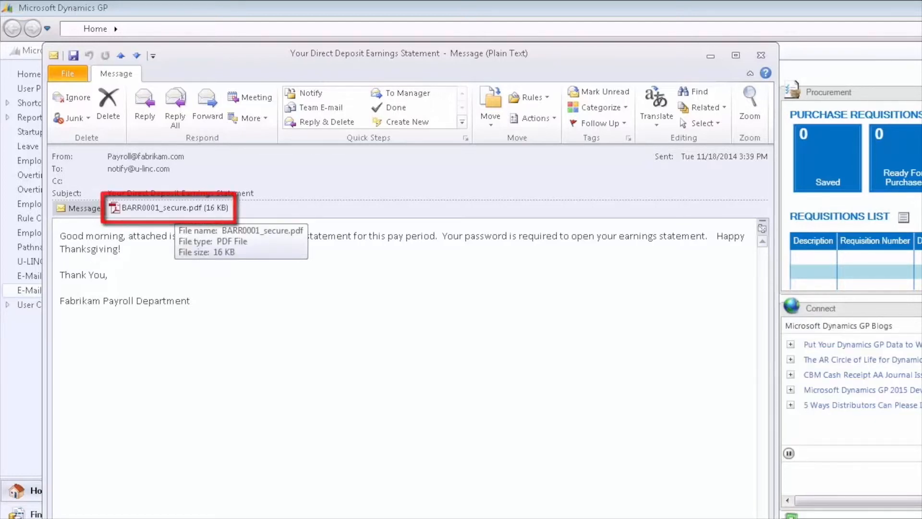
double_click(170, 208)
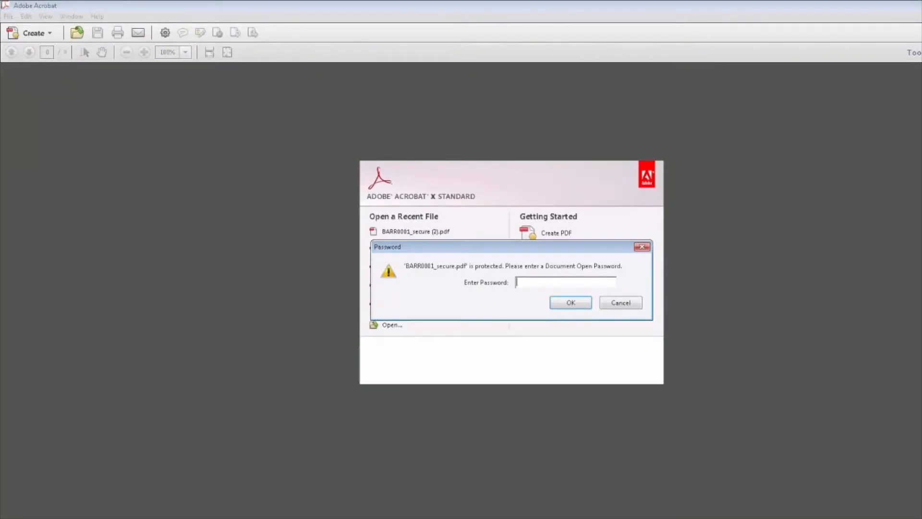
Unlock the PDF with its password and zoom out to show the whole earnings statement.
type("*")
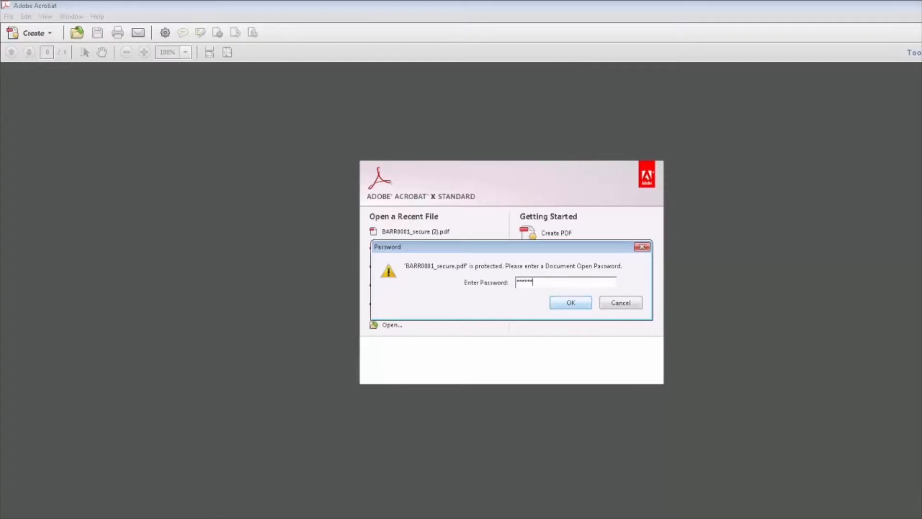
left_click(569, 303)
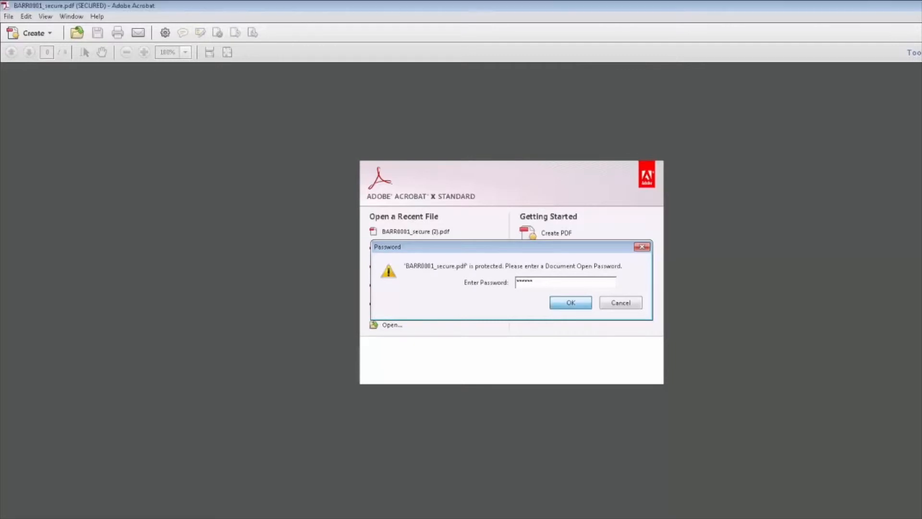
left_click(569, 302)
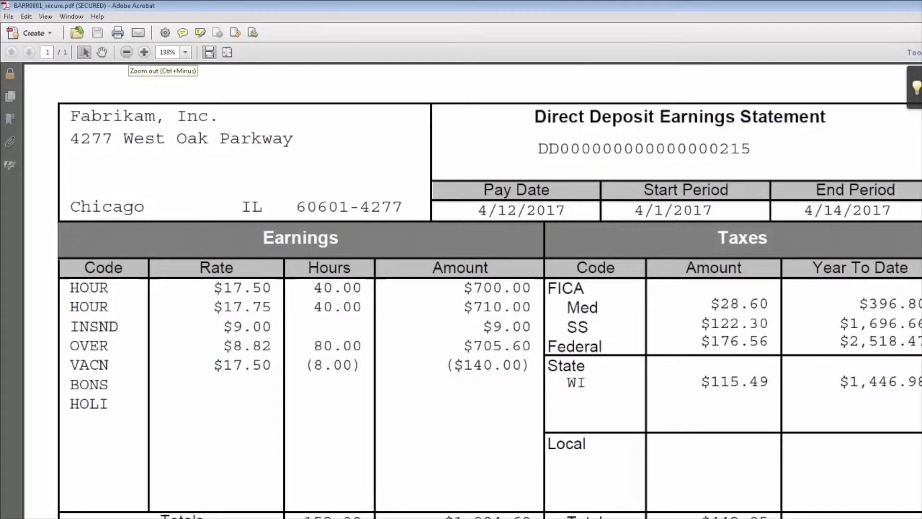
left_click(125, 52)
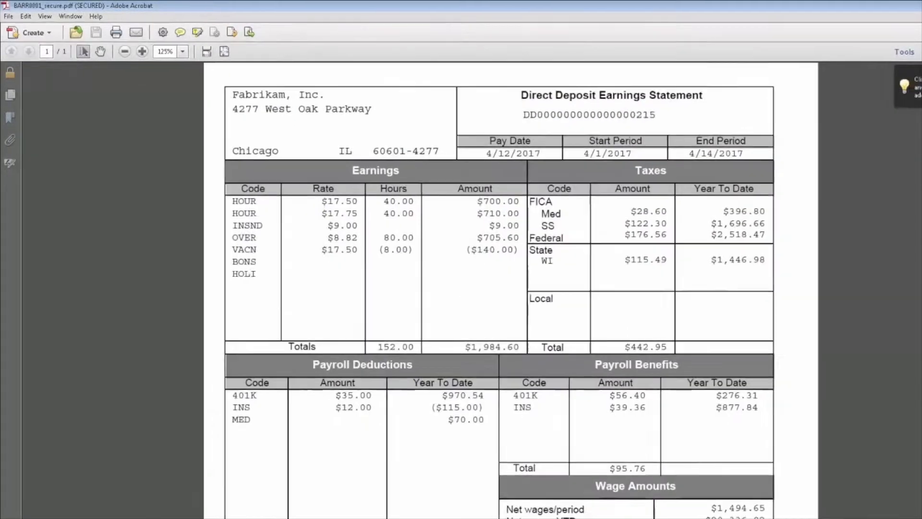